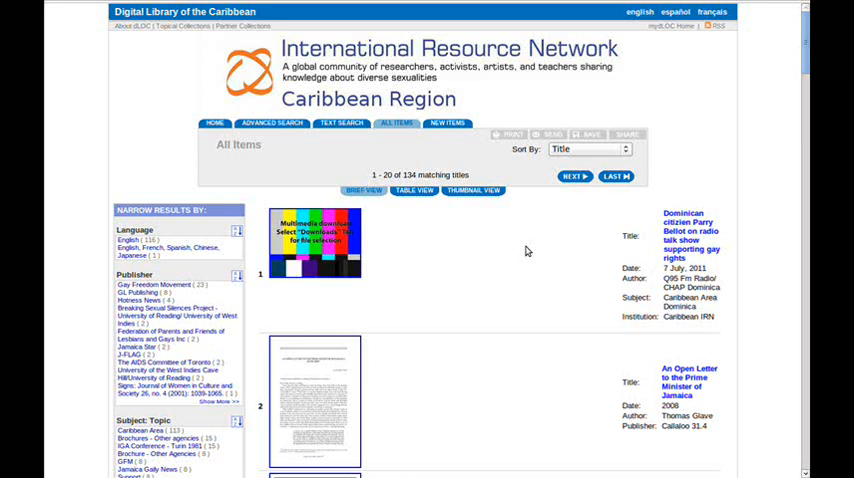
Open the Hotness! Newsletter item to show Volume 1 with Issues 1–4
left_click(140, 300)
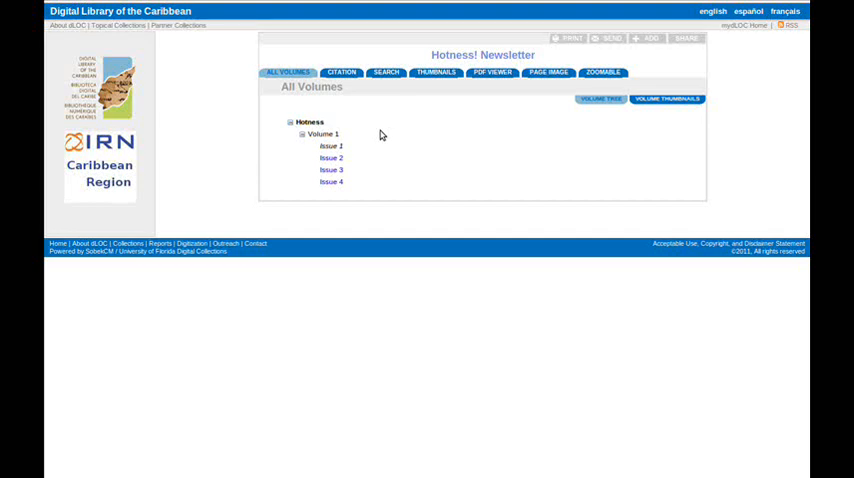
Open Issue 1 of the Hotness! Newsletter and move to page 2
left_click(341, 72)
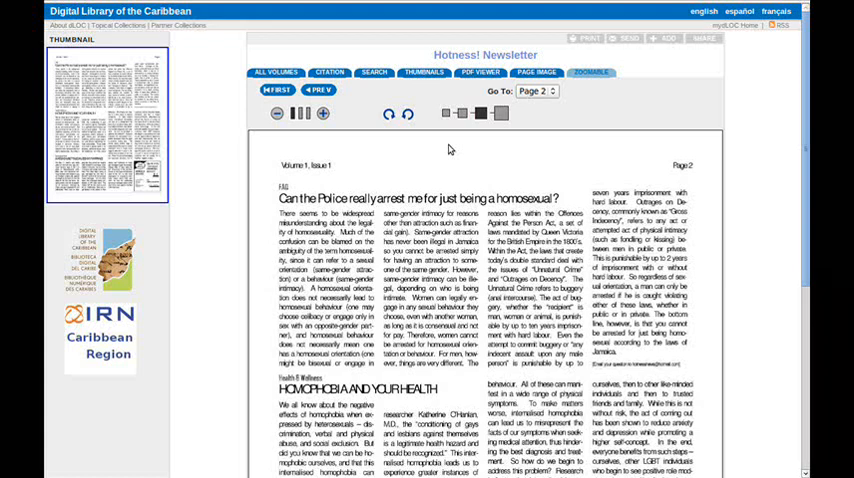
left_click(275, 72)
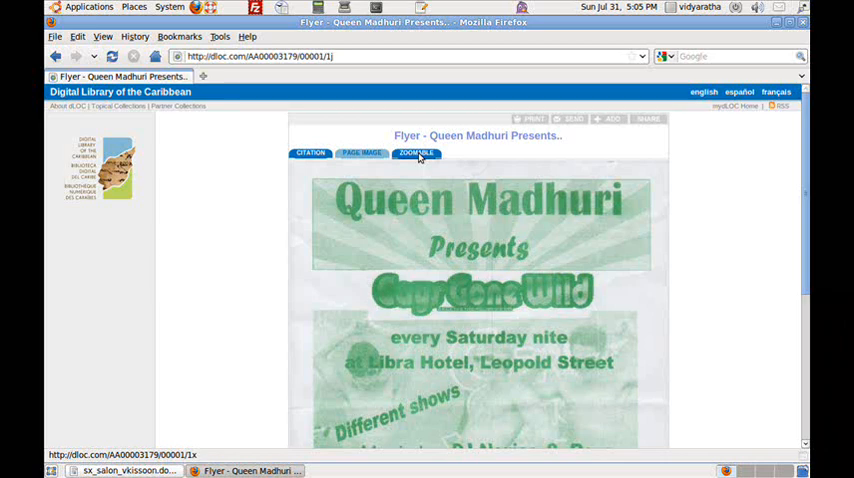
View the Queen Madhuri flyer zoomable image, then browse on toward the belize search
left_click(416, 152)
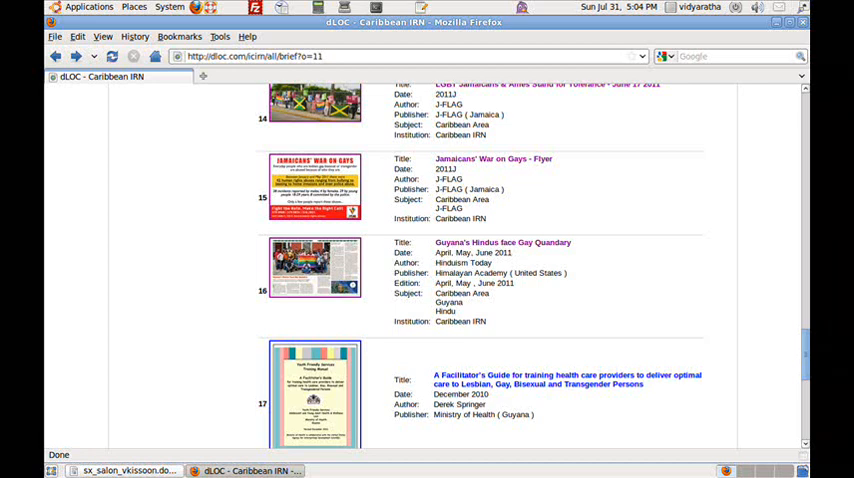
left_click(502, 242)
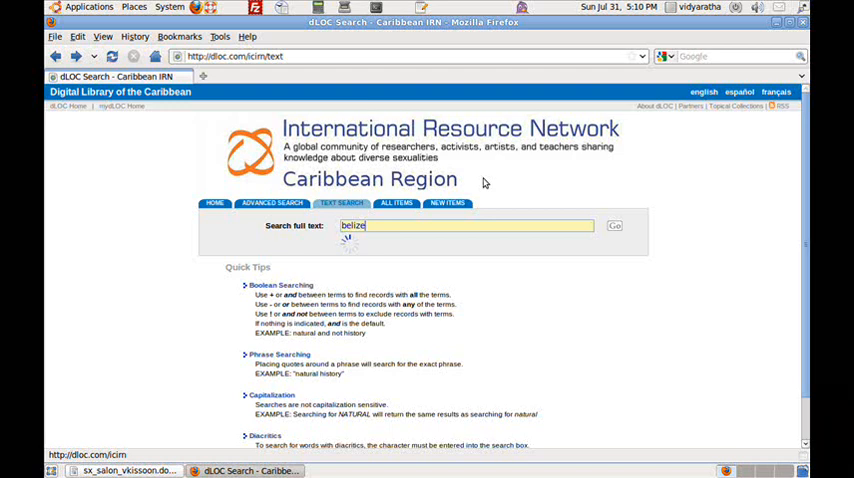
Run the belize full-text search and open the Sodomy Laws presentation result
left_click(614, 225)
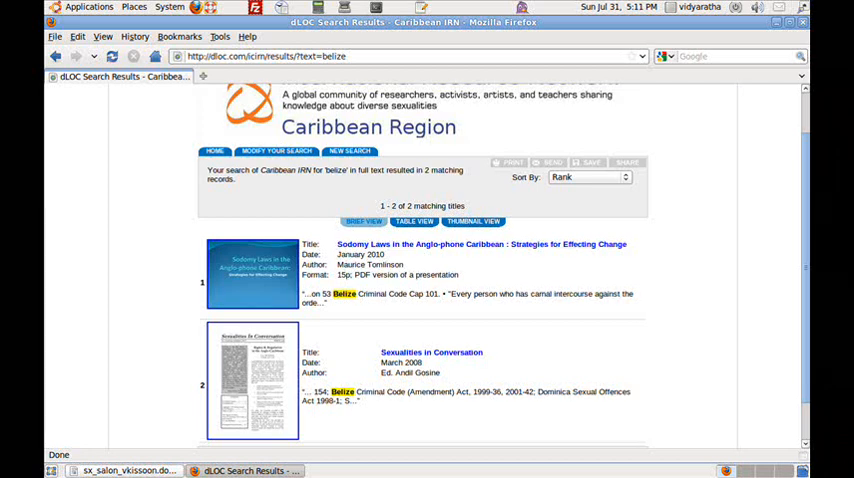
left_click(480, 244)
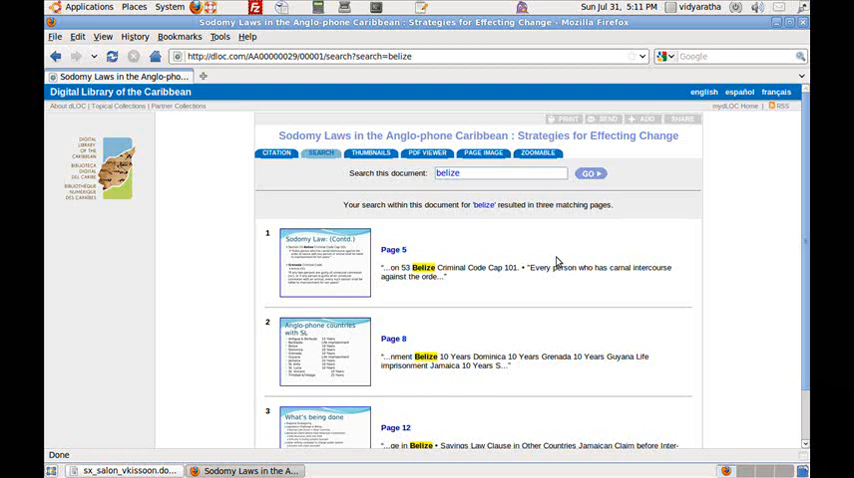
left_click(330, 152)
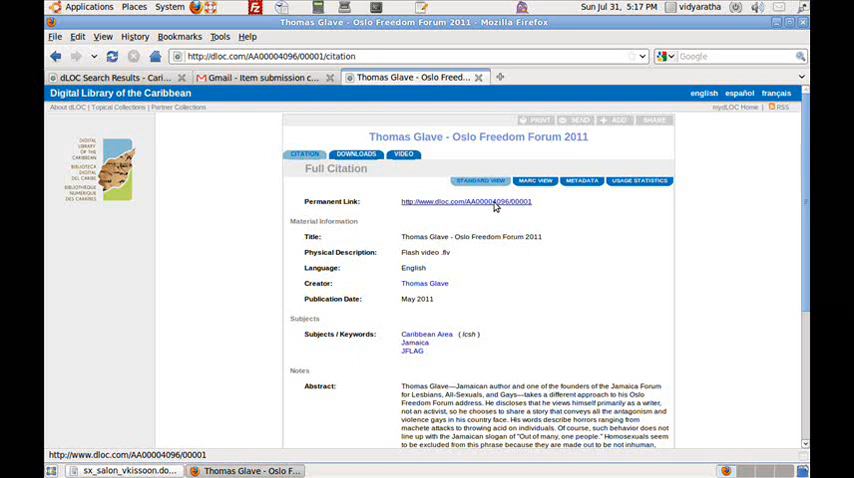
Review the Oslo Freedom Forum 2011 and Painting the Spectrum 7 citation pages
left_click(356, 154)
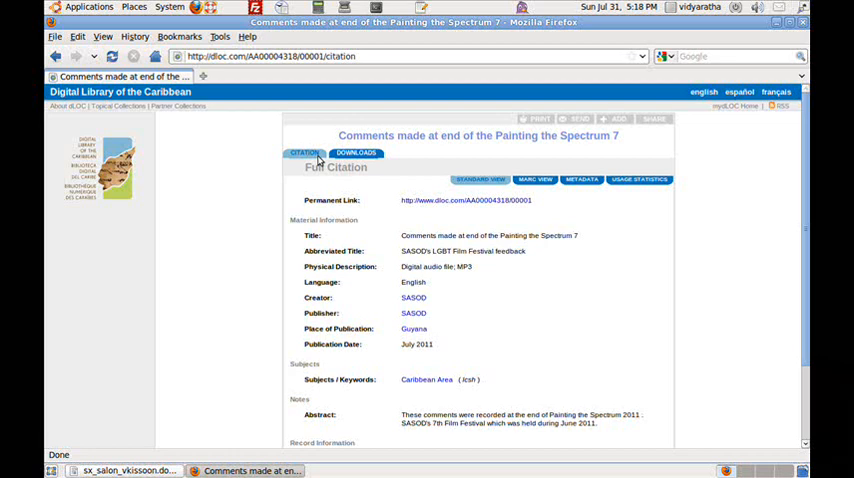
left_click(356, 152)
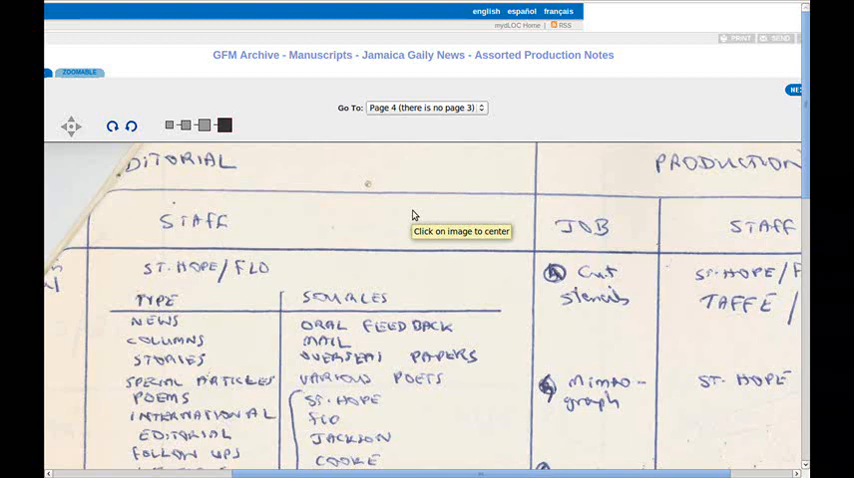
Open the GFM Brochure 'Facts on Homosexuality' and show its three page thumbnails
left_click(357, 153)
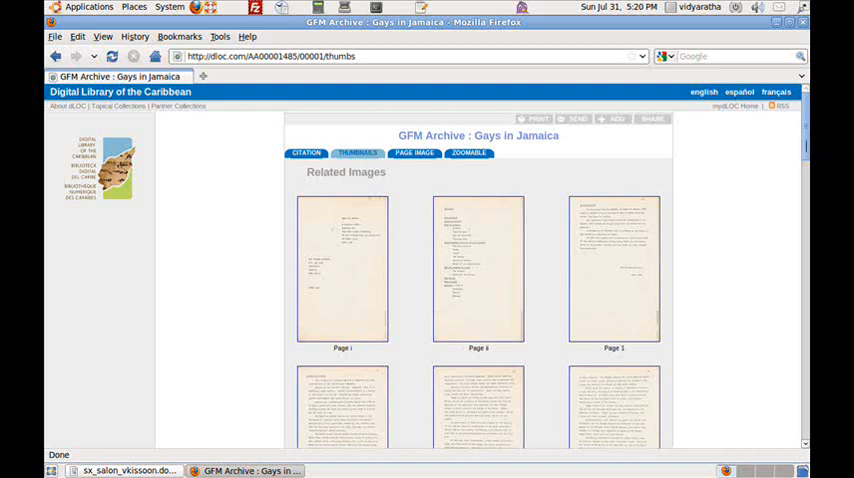
left_click(342, 268)
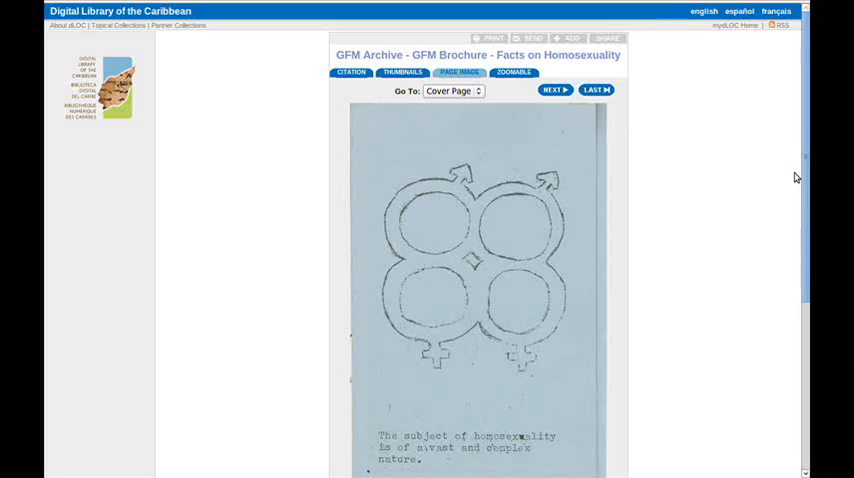
left_click(402, 72)
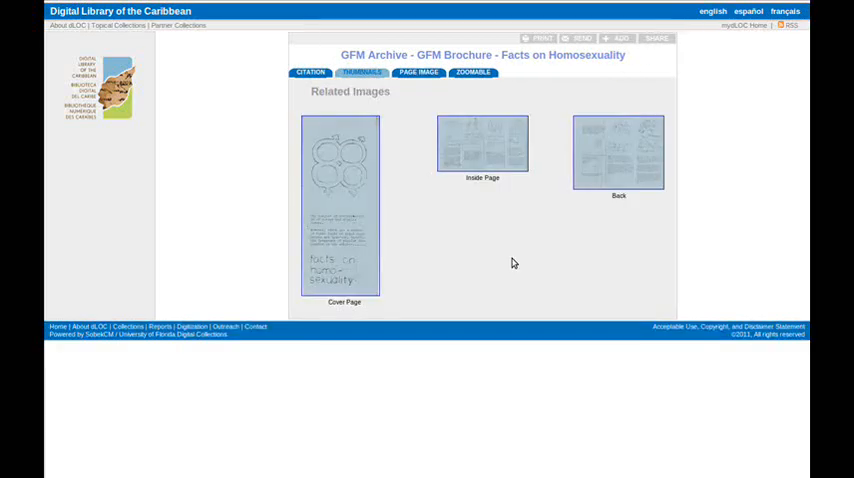